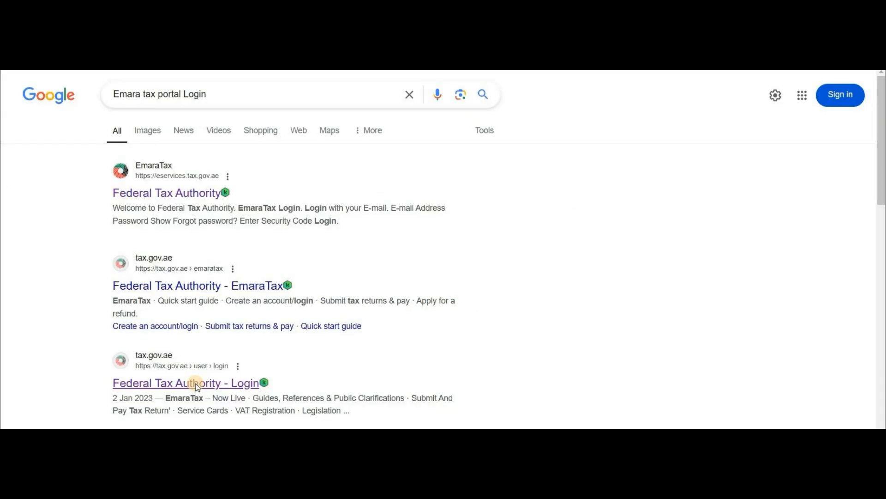
# Reach the EmaraTax login from the Federal Tax Authority search result and enter the e-mail and password.
pyautogui.click(186, 383)
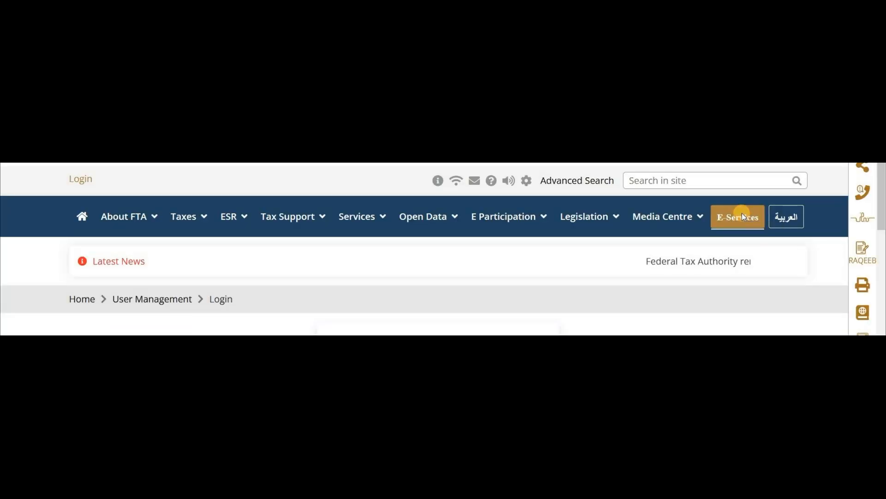
pyautogui.click(737, 216)
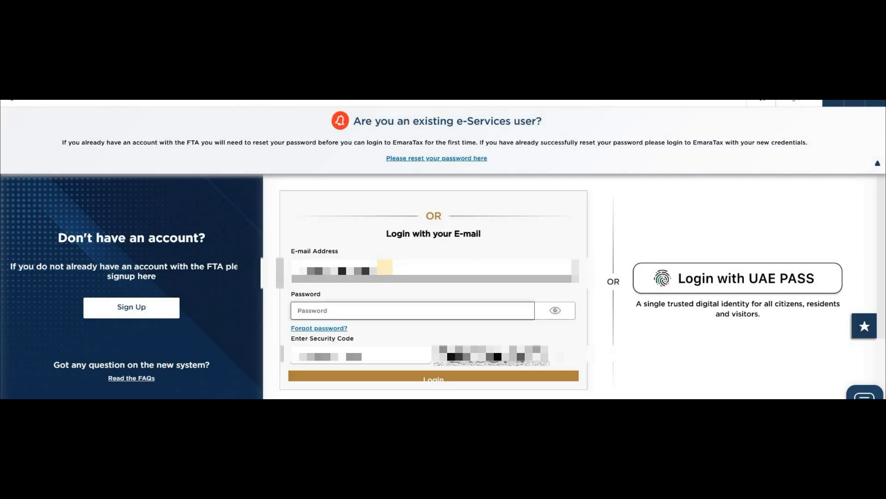
pyautogui.write('••')
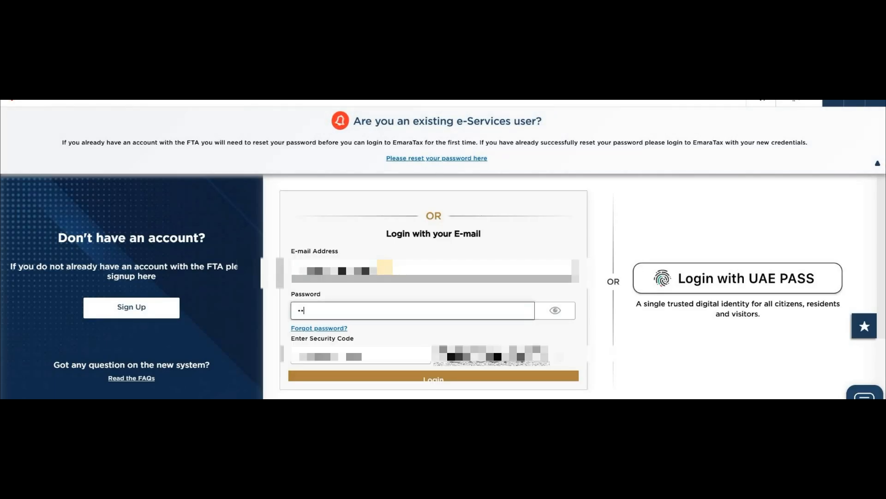
pyautogui.write('password')
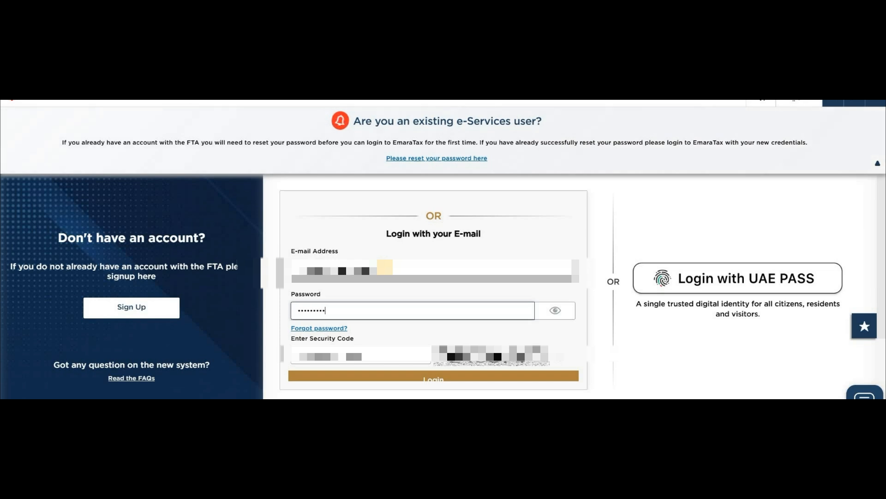
# Log in and view the company's taxable person profile from the Taxable Person List.
pyautogui.click(433, 379)
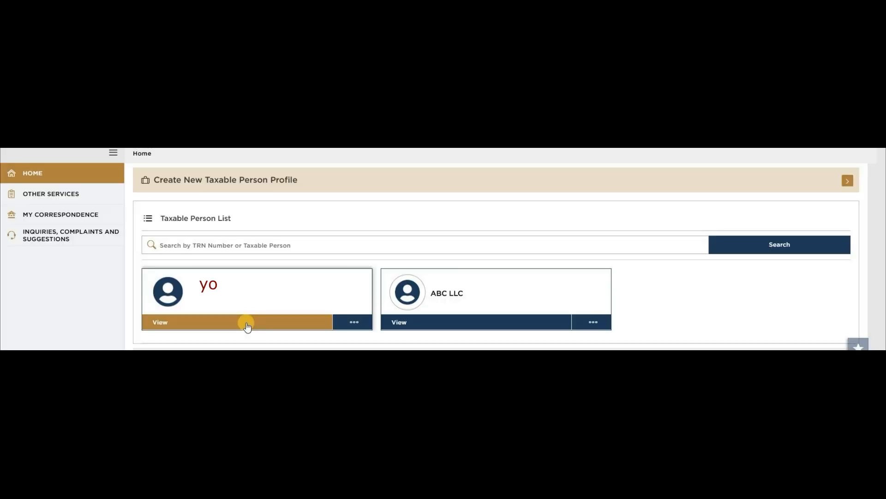
pyautogui.write('your company name')
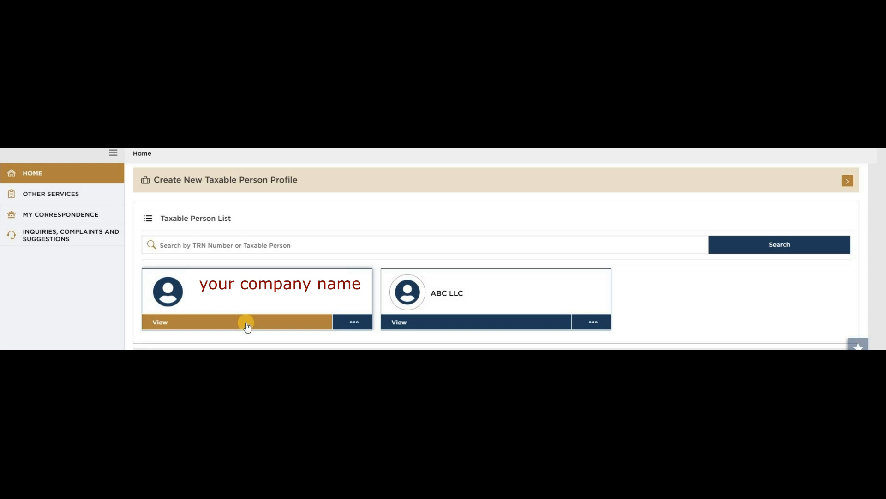
pyautogui.click(160, 322)
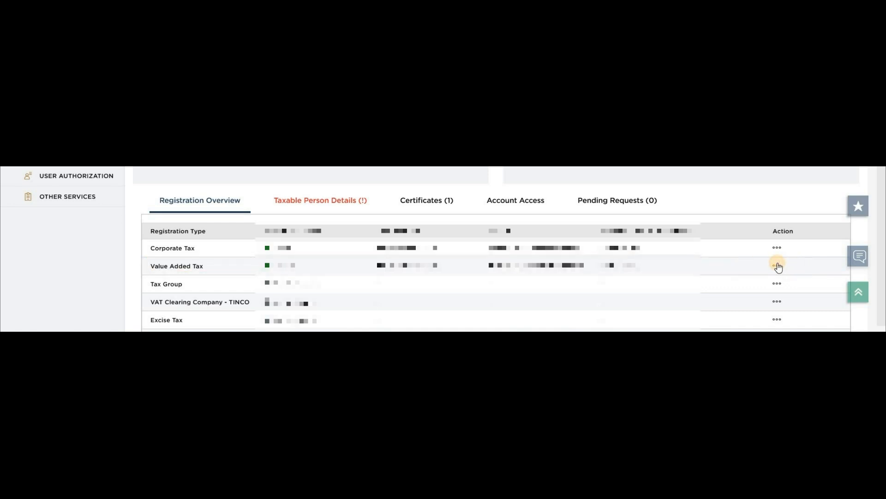
# Choose Edit from the Value Added Tax registration's actions menu.
pyautogui.click(776, 266)
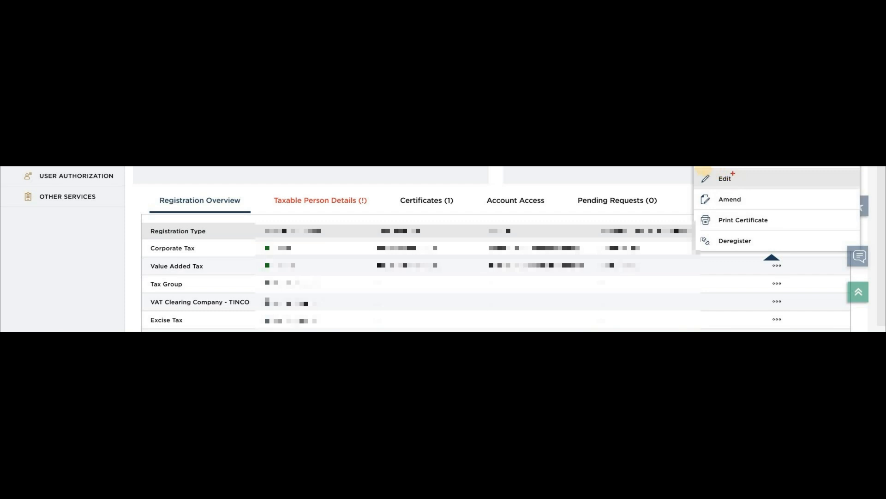
pyautogui.click(725, 178)
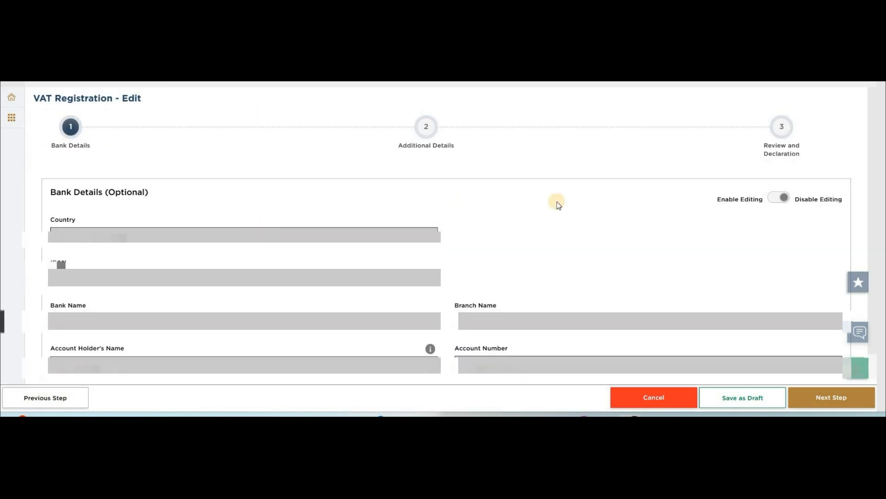
pyautogui.moveTo(716, 223)
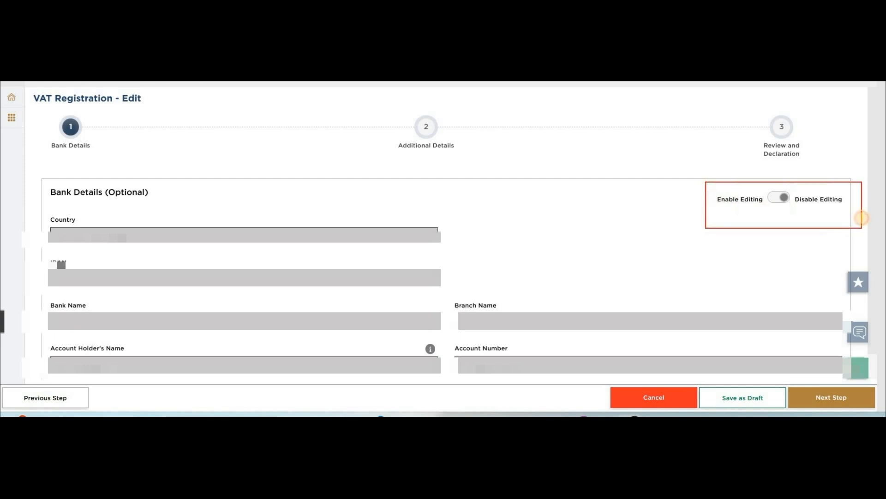
# Switch on the Enable Editing toggle in the Bank Details section.
pyautogui.click(779, 199)
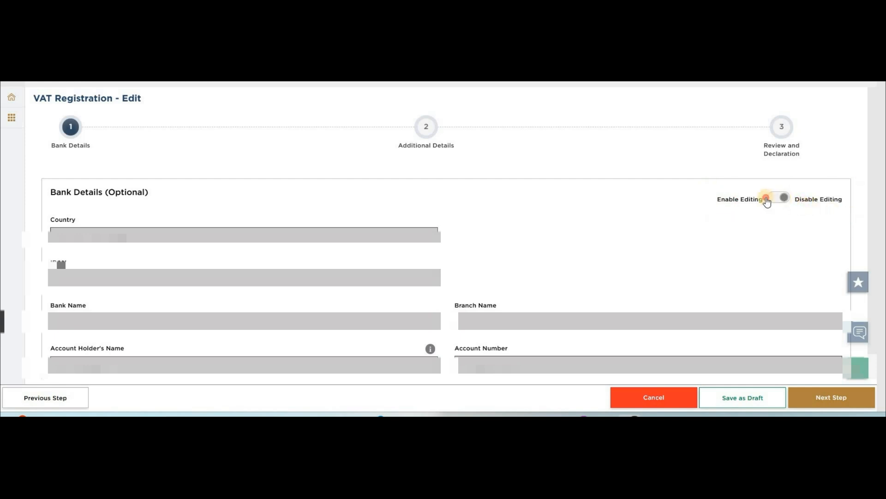
pyautogui.click(782, 198)
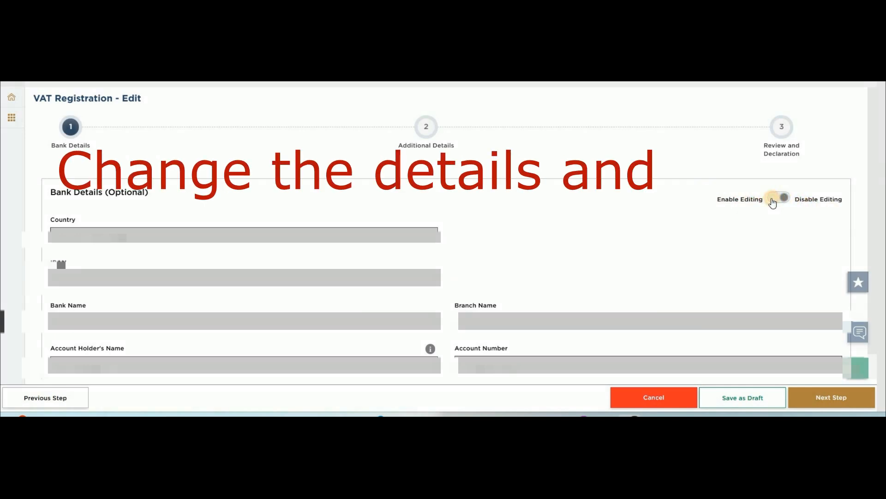